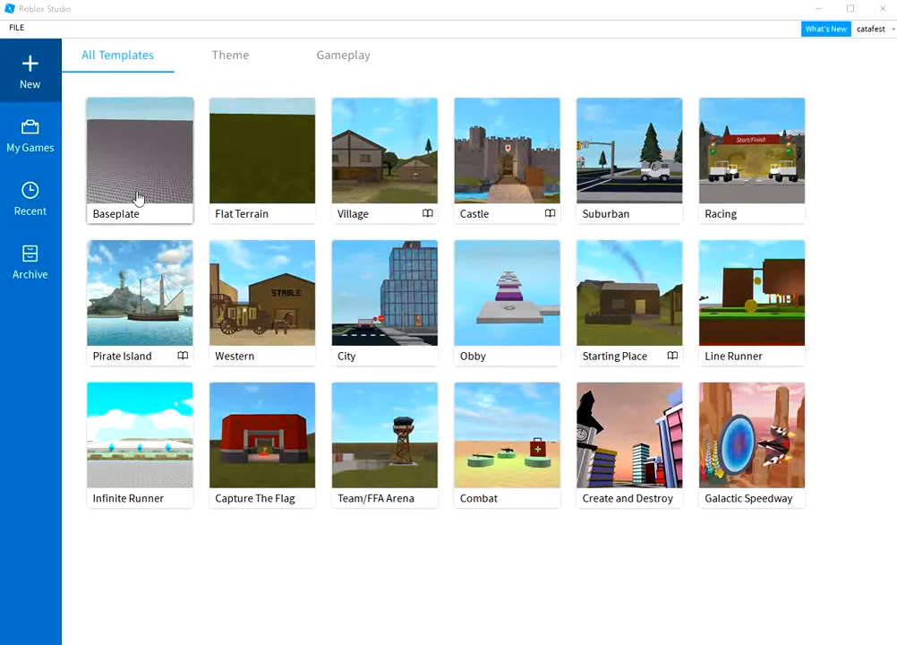
pyautogui.moveTo(143, 172)
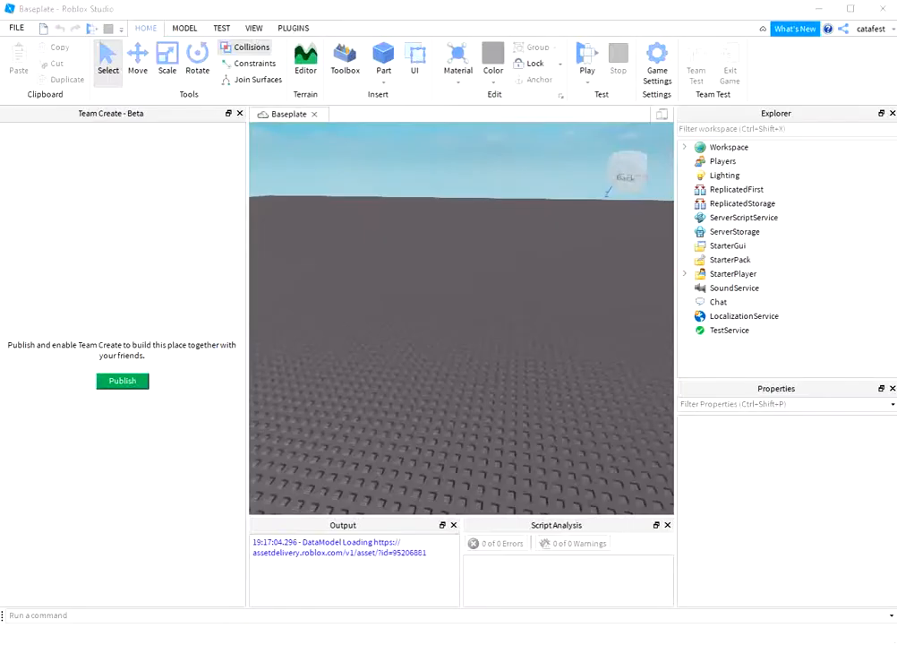
pyautogui.moveTo(861, 401)
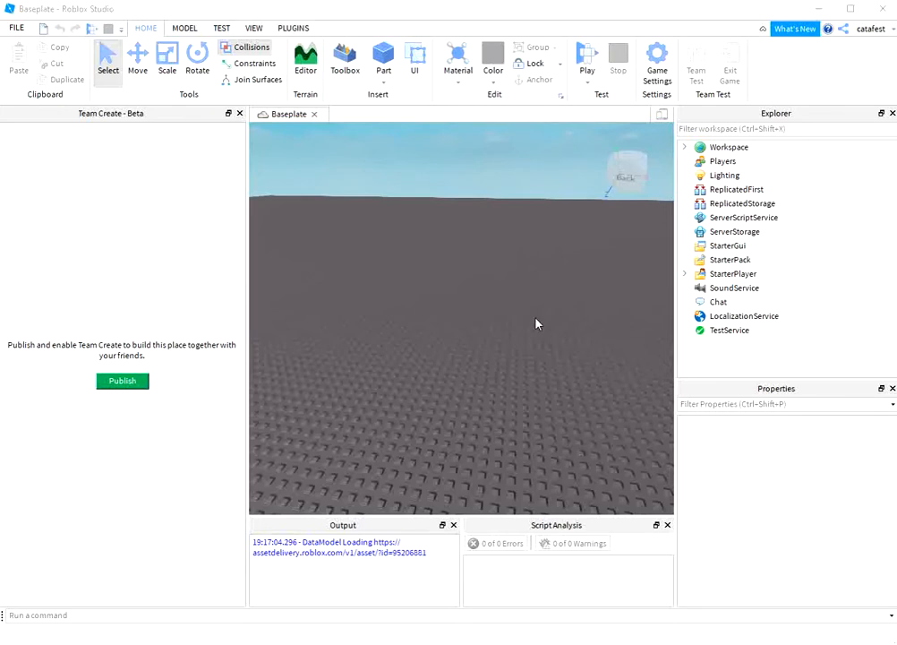
pyautogui.moveTo(351, 254)
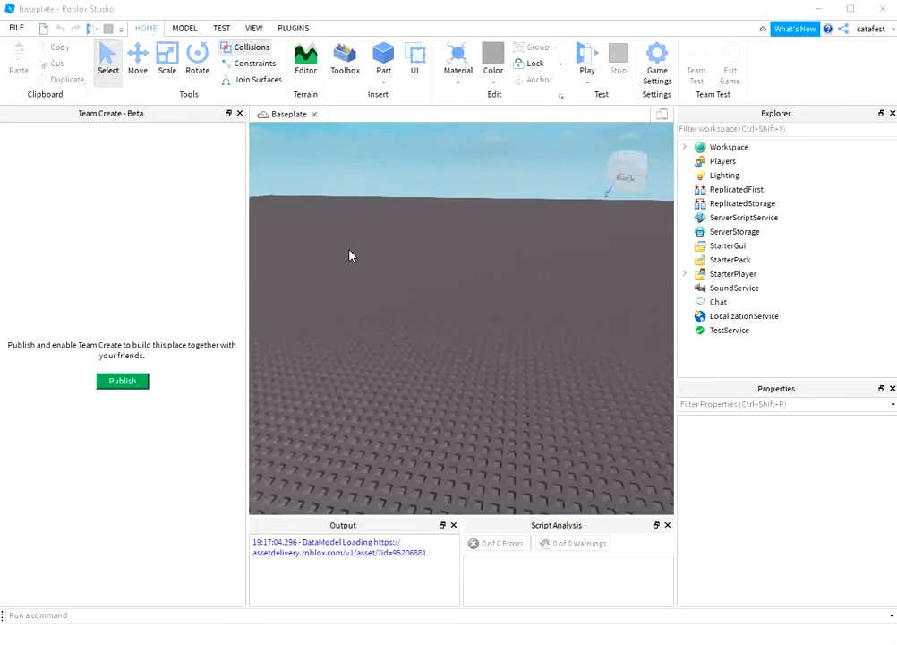
pyautogui.moveTo(311, 184)
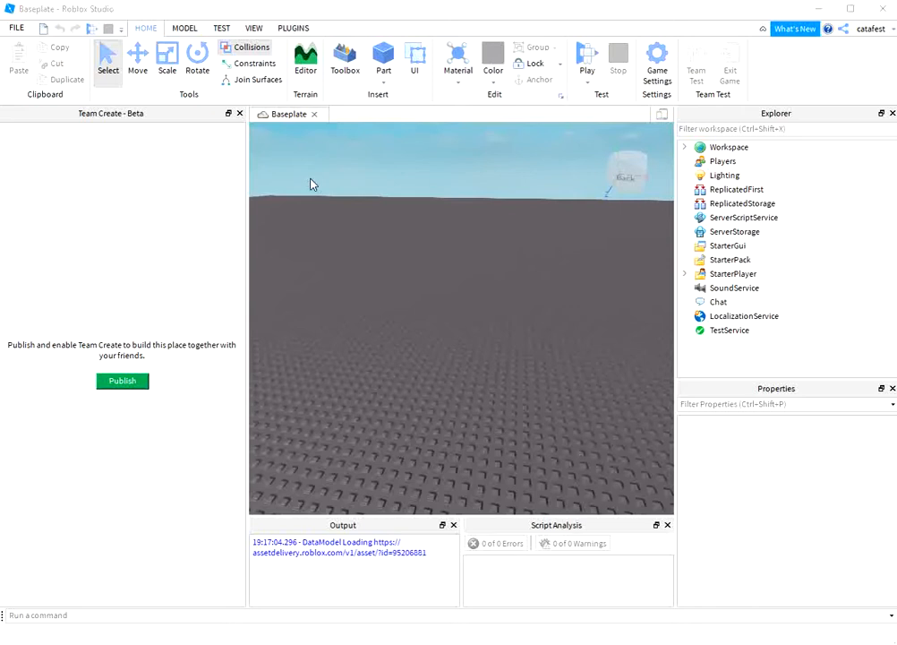
pyautogui.moveTo(242, 138)
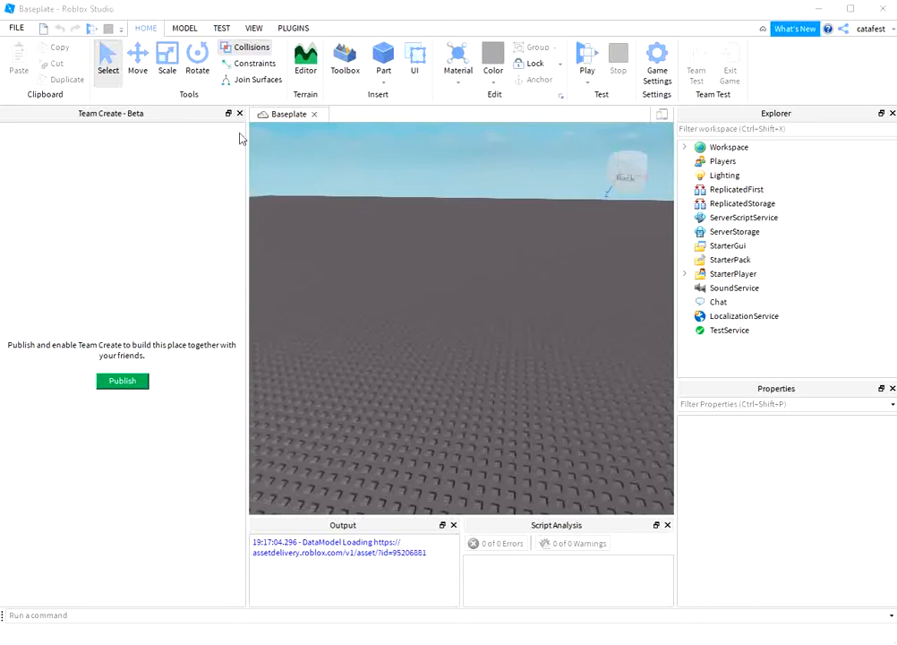
# Start a local test session of the empty baseplate from the play-testing controls.
pyautogui.click(222, 28)
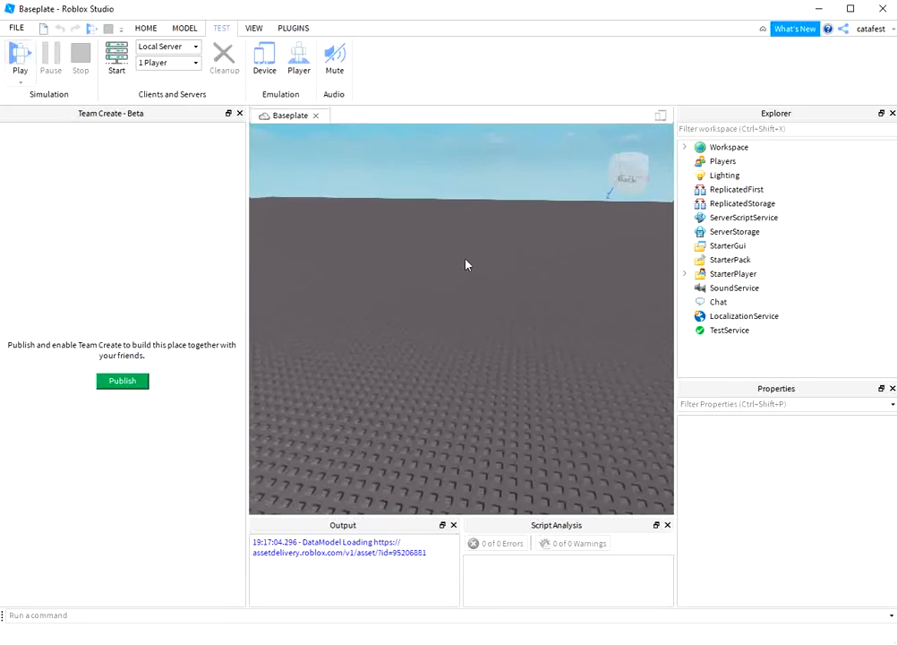
pyautogui.click(20, 57)
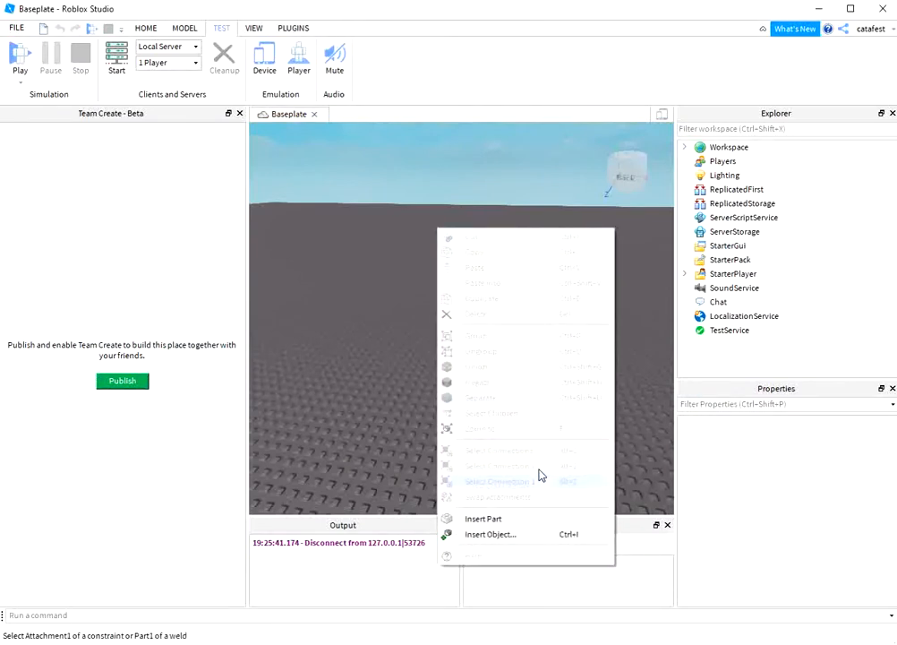
# Insert a MeshPart into Workspace by searching 'mesh' in the Insert Object list.
pyautogui.click(490, 534)
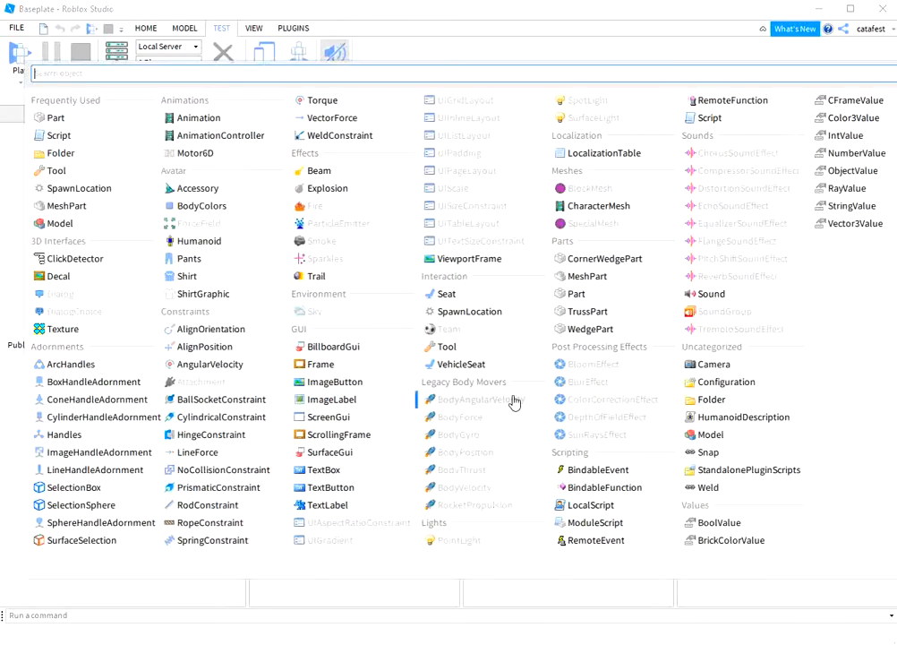
pyautogui.write('mesh')
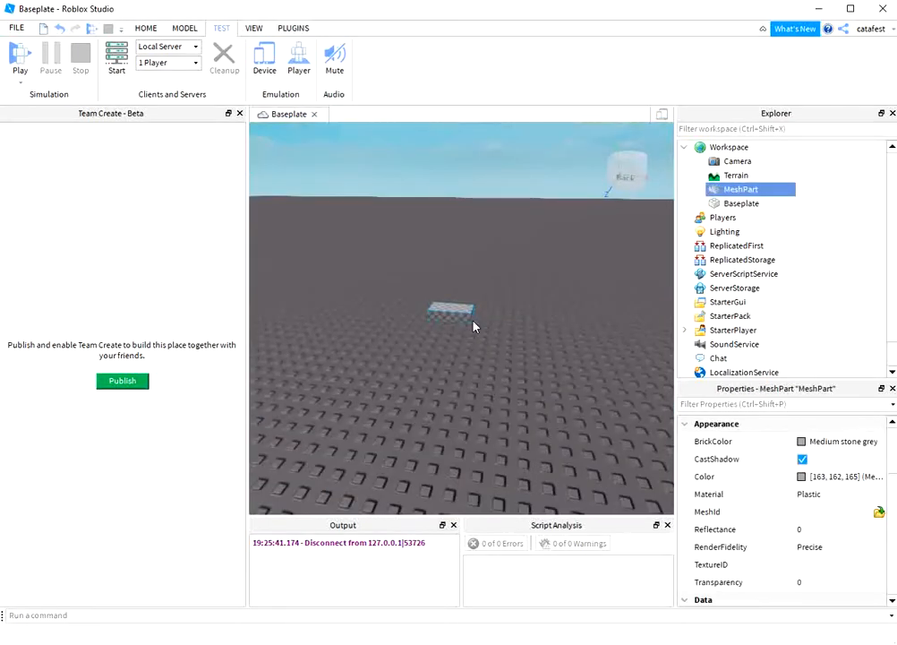
pyautogui.scroll(-3)
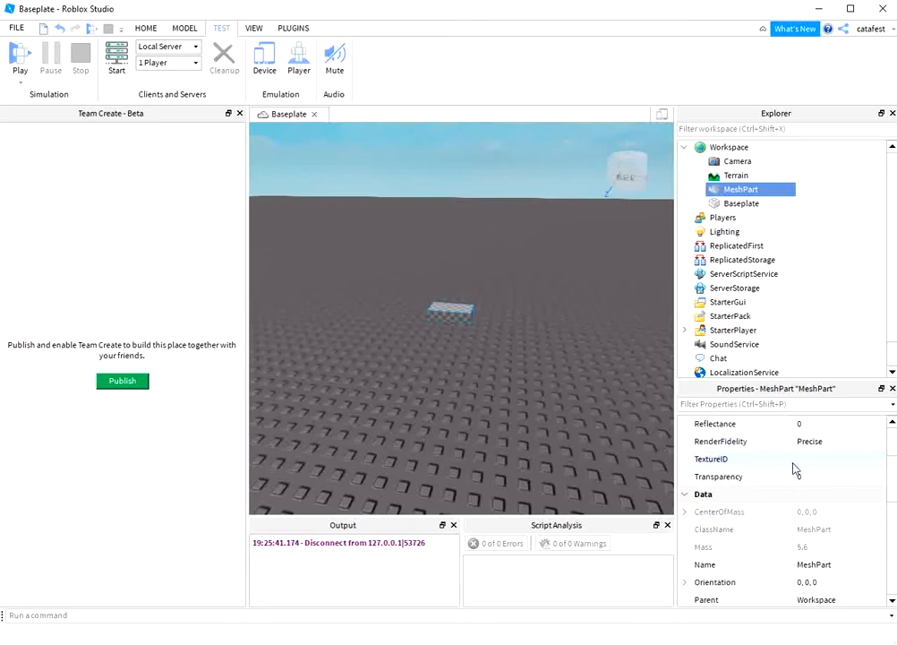
pyautogui.scroll(-3)
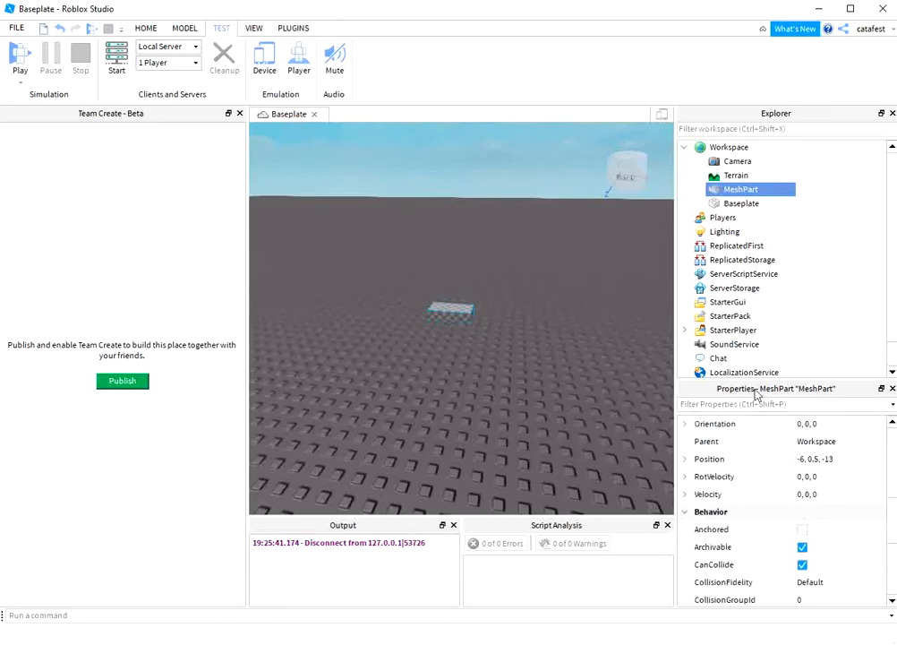
pyautogui.scroll(-3)
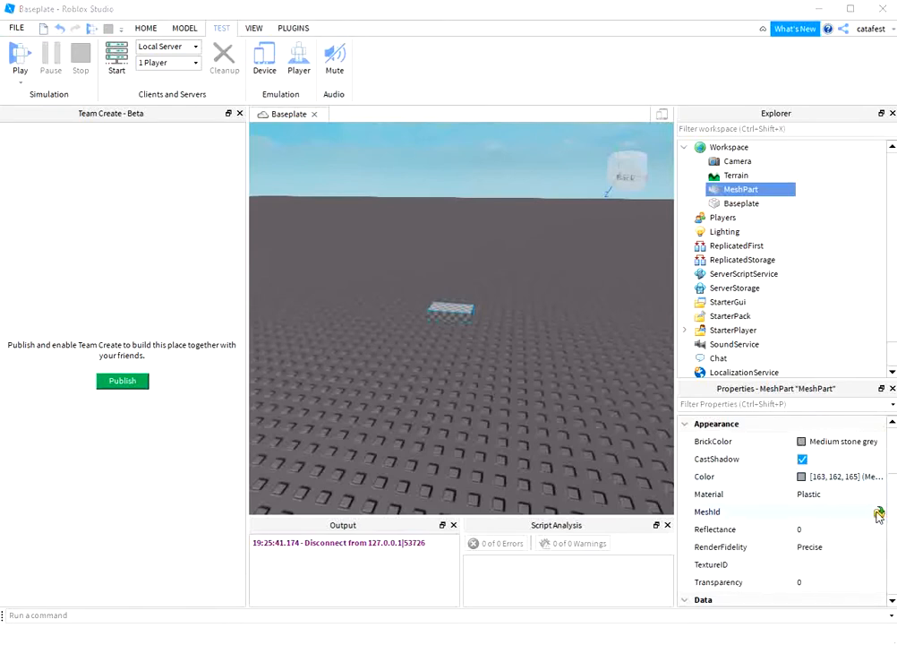
# Load the straw_hat_fbx mesh file into the MeshPart and answer the location prompt.
pyautogui.click(877, 512)
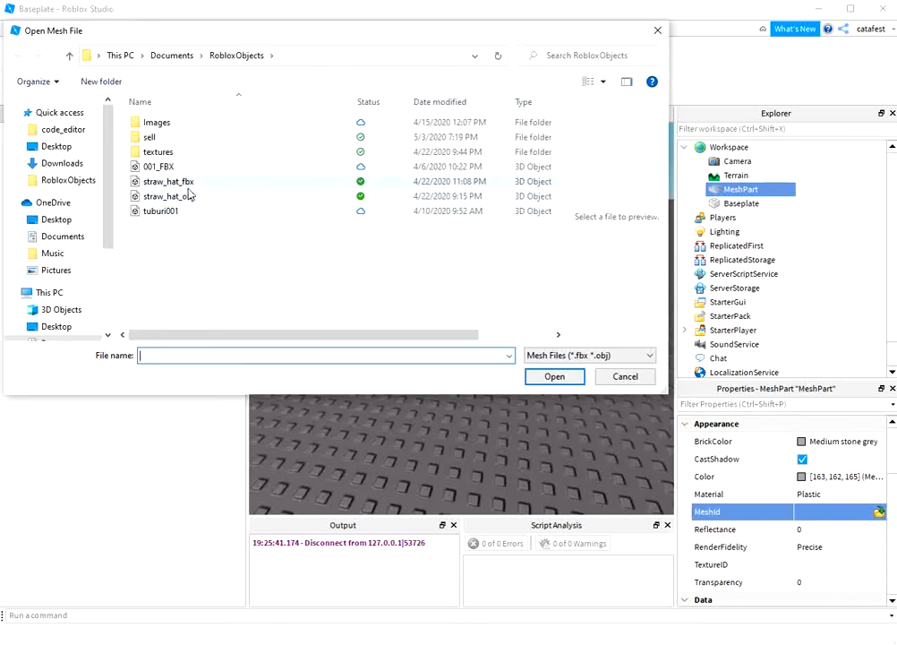
pyautogui.click(169, 181)
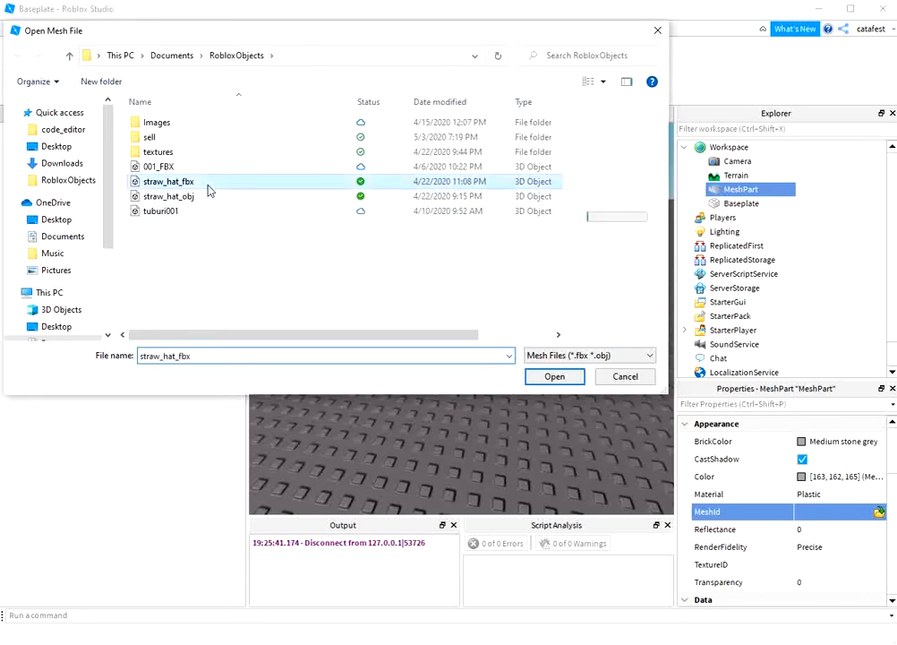
pyautogui.click(555, 376)
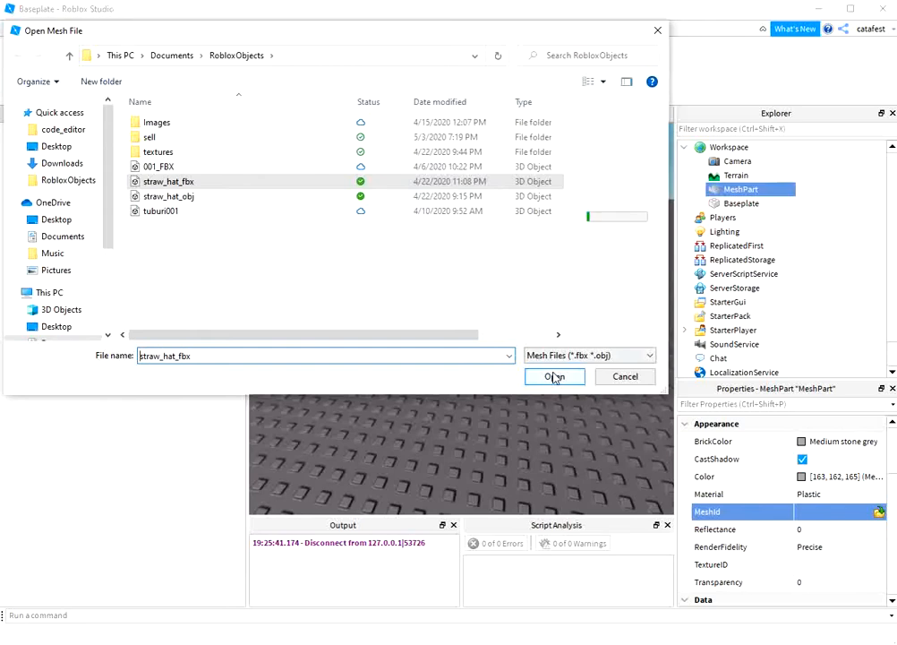
pyautogui.click(555, 376)
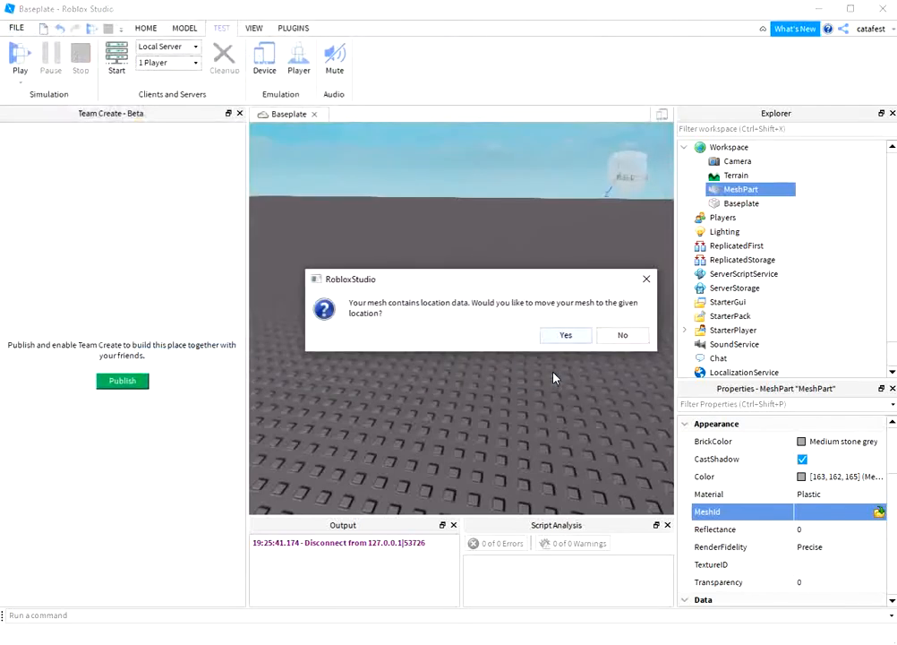
pyautogui.click(566, 335)
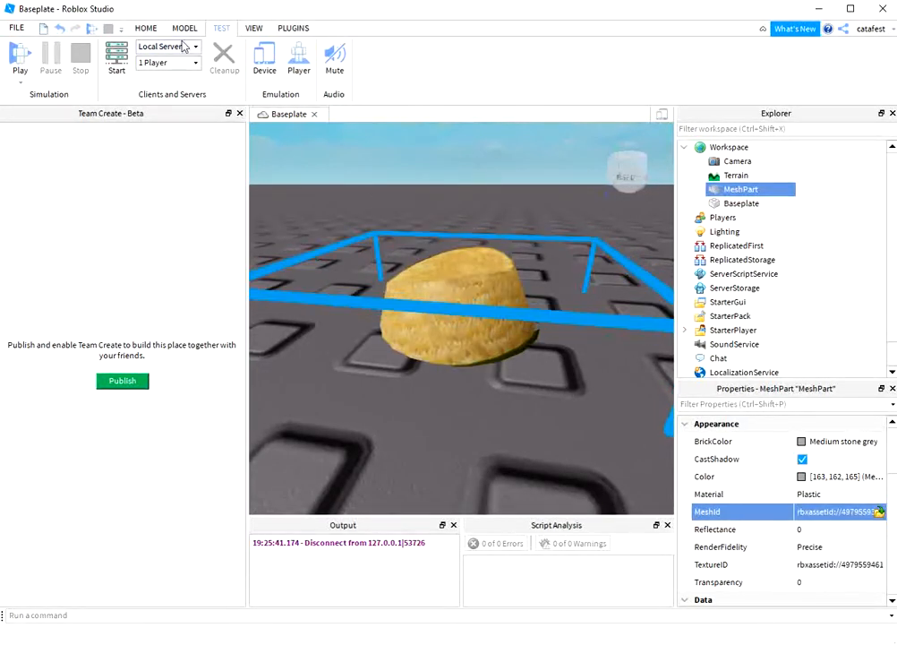
# Select the straw hat in the scene and bring up its Insert Object list.
pyautogui.click(184, 28)
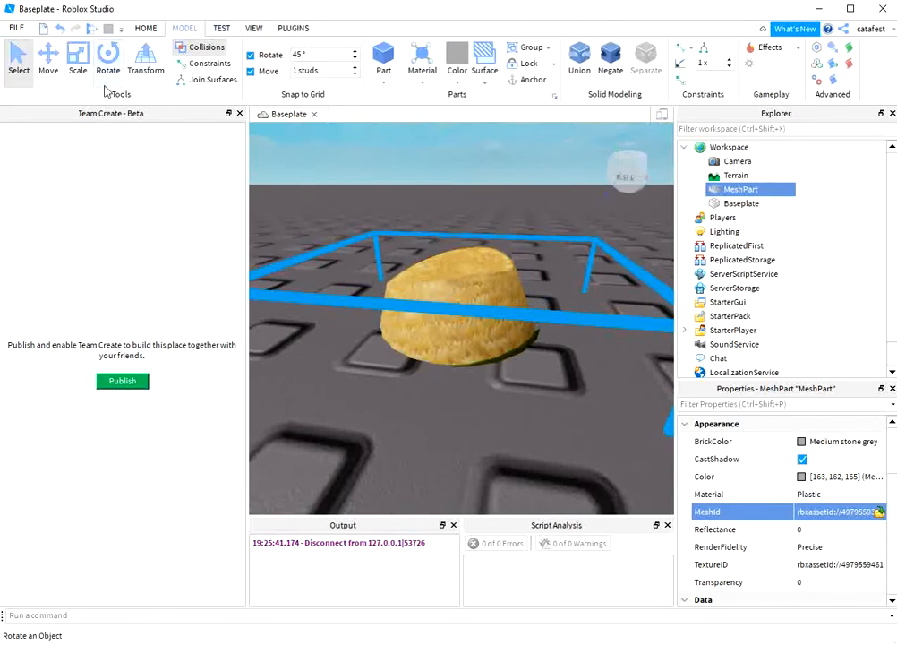
pyautogui.click(46, 61)
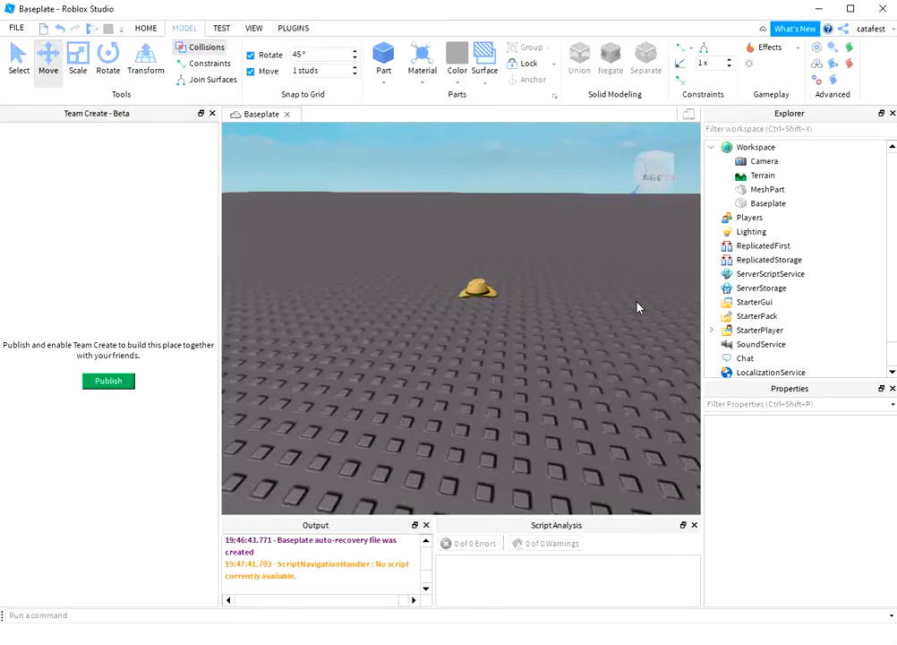
pyautogui.click(477, 290)
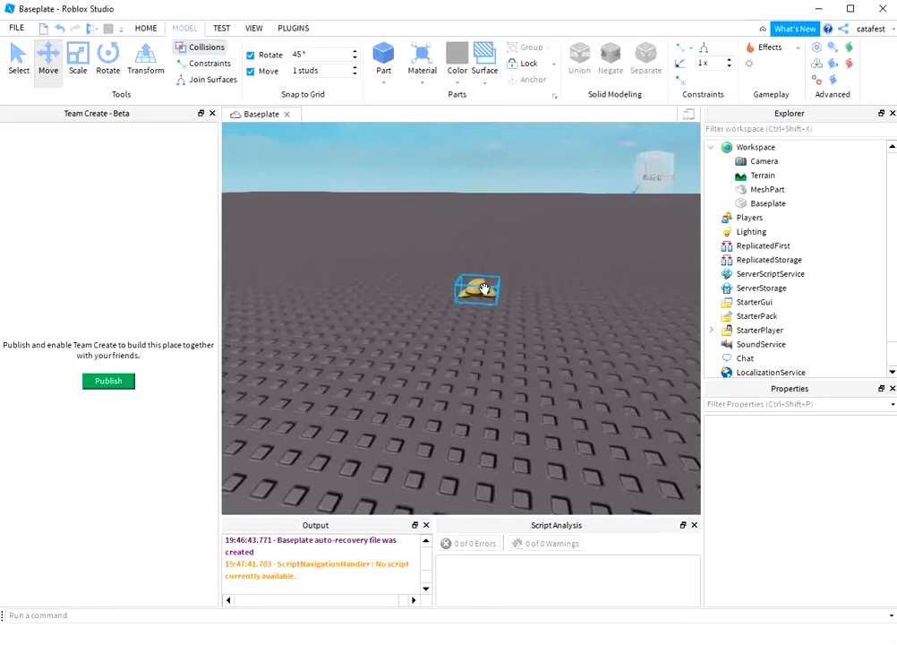
pyautogui.click(767, 190)
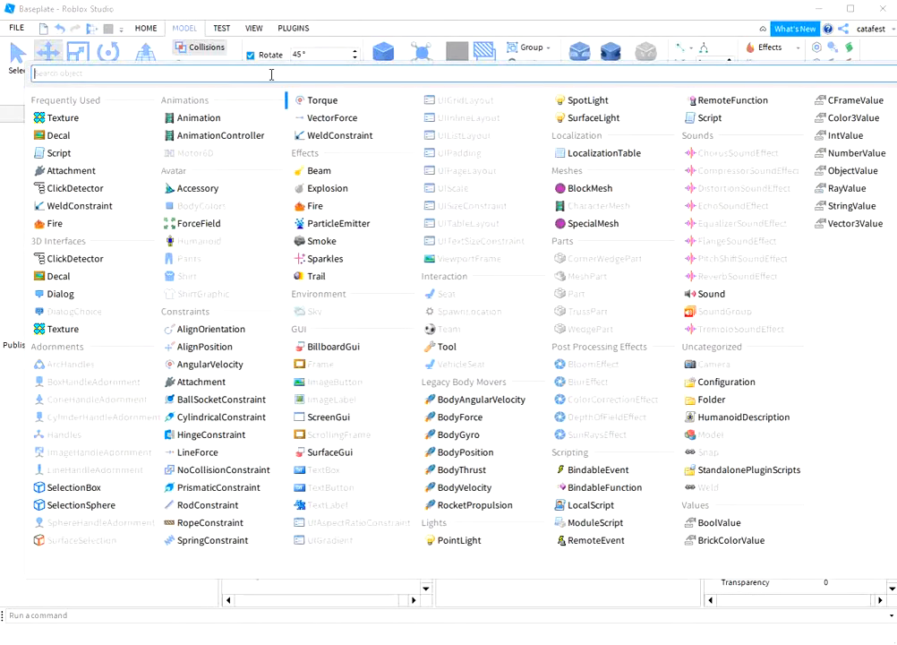
# Insert a Script into the MeshPart and select its default hello world line for replacement.
pyautogui.write('scri')
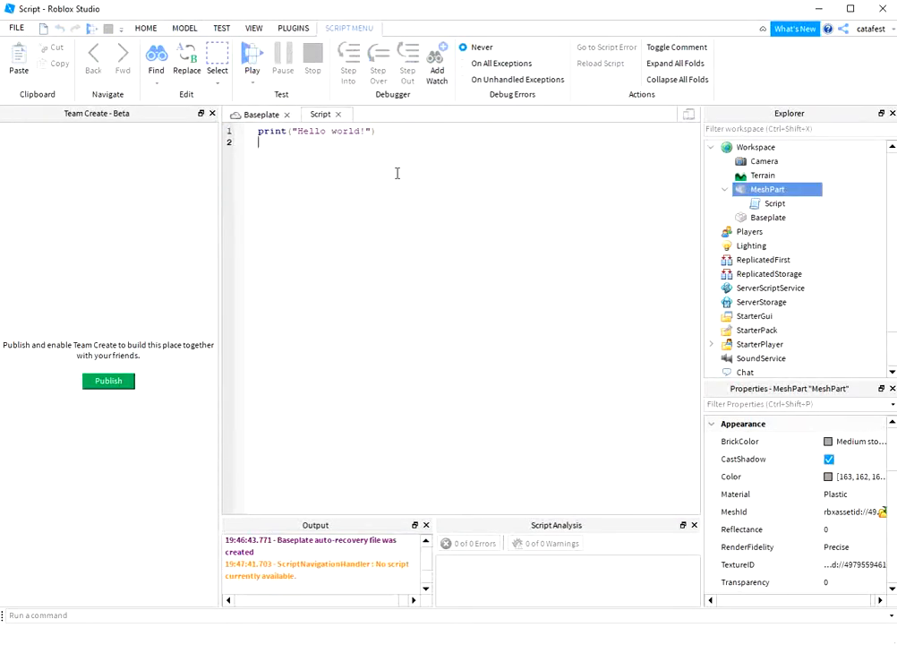
pyautogui.tripleClick(313, 130)
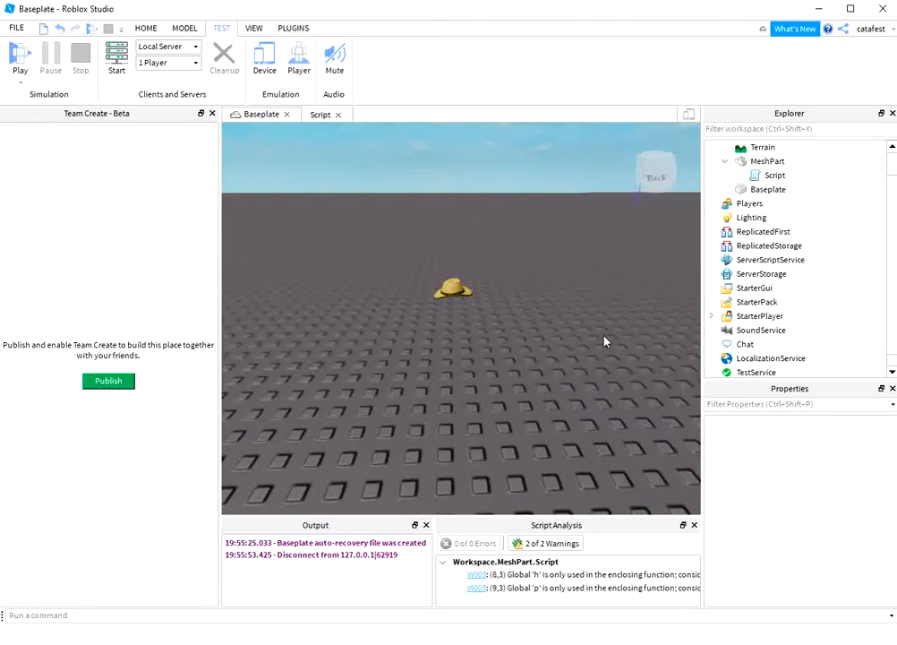
pyautogui.moveTo(555, 279)
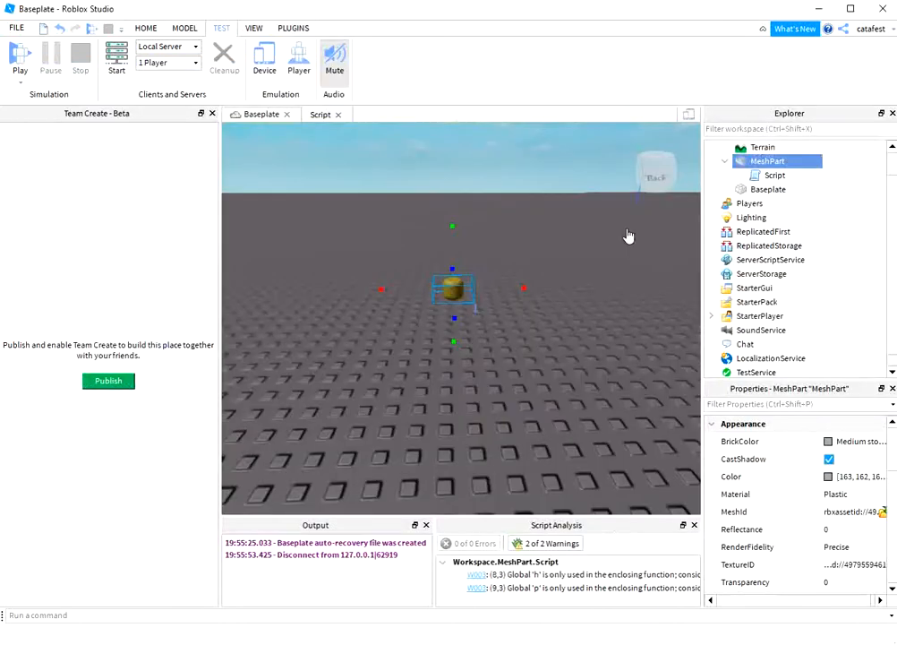
# Add a SpecialMesh child named Mesh inside the straw hat MeshPart.
pyautogui.click(773, 176)
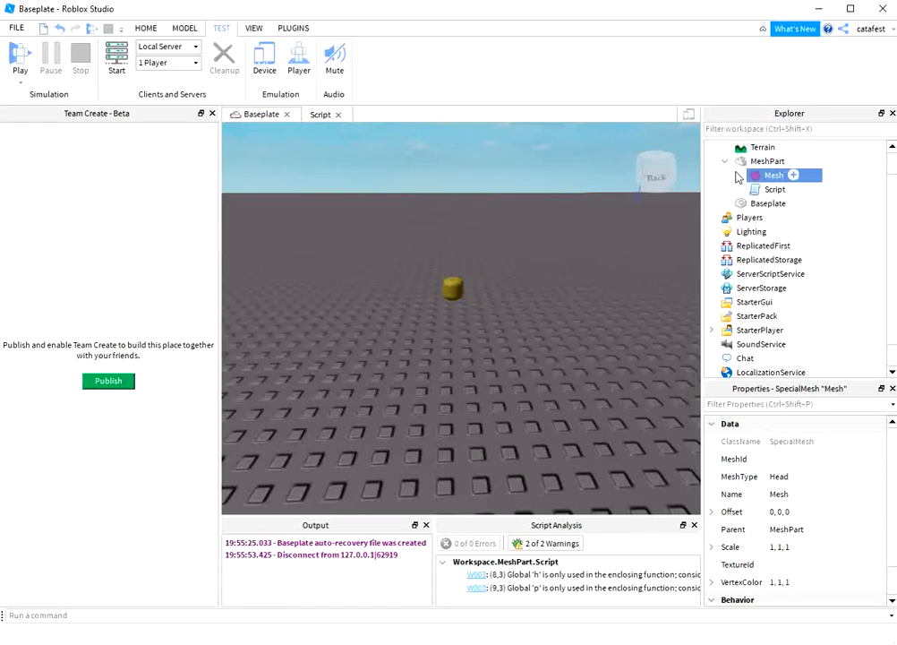
pyautogui.click(766, 161)
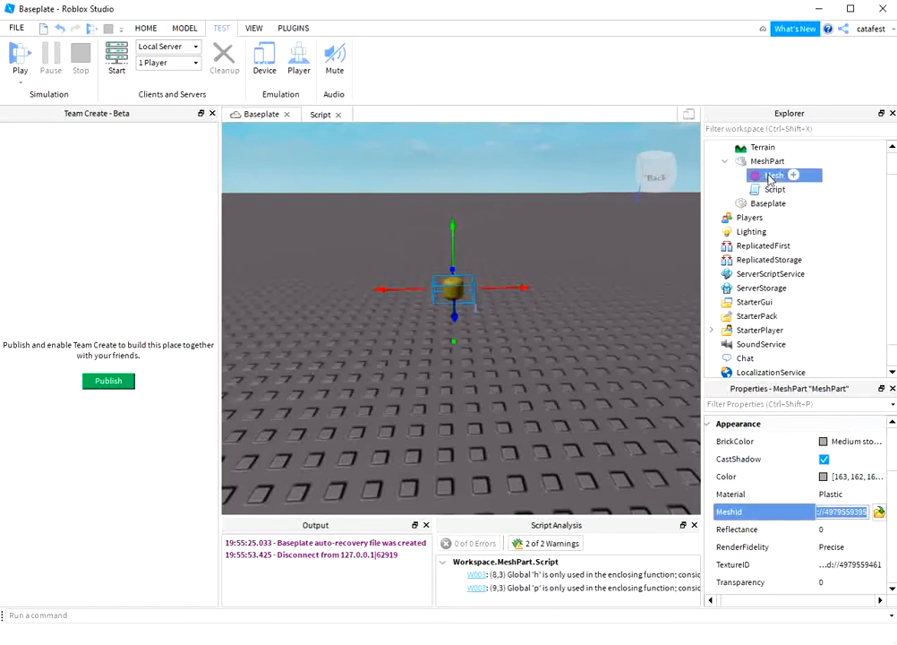
pyautogui.click(774, 175)
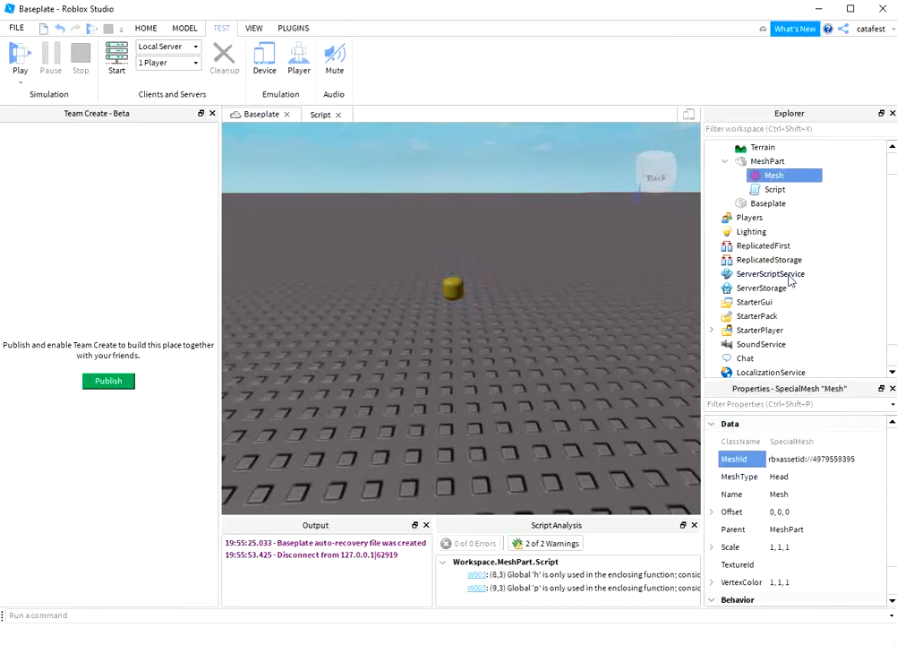
pyautogui.click(768, 161)
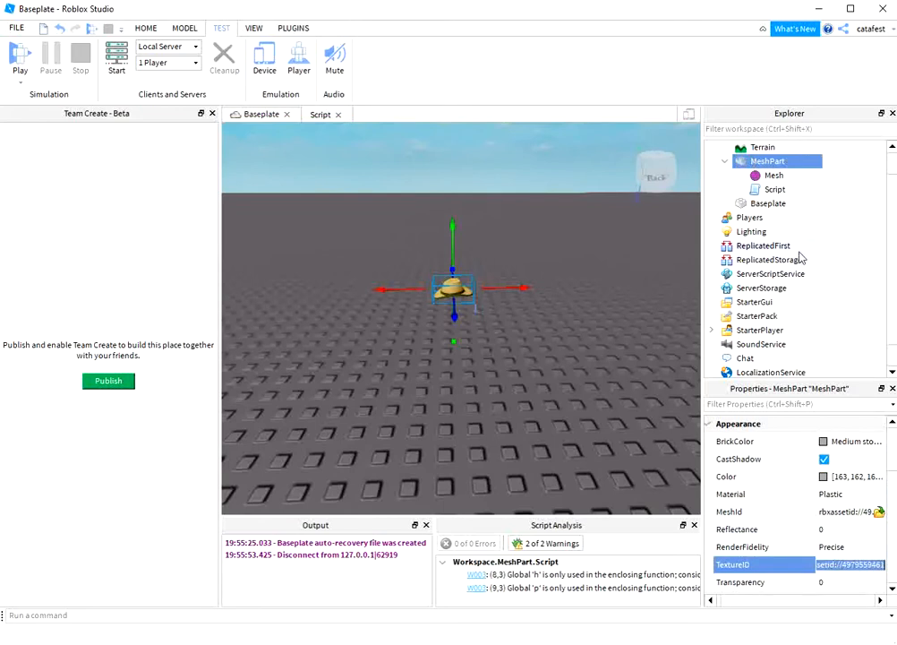
pyautogui.click(773, 175)
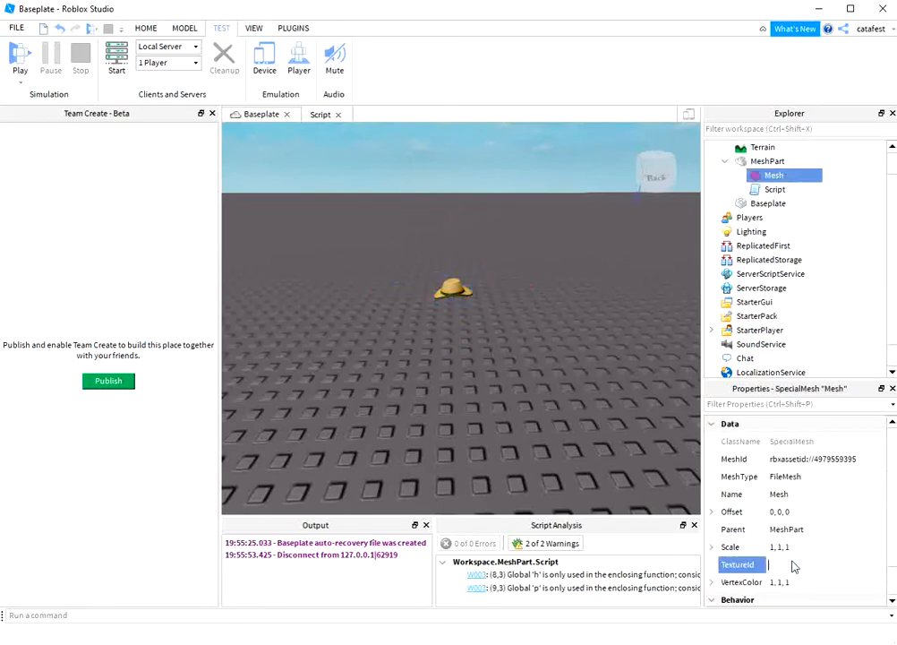
pyautogui.write('rbxassetid://4979559461')
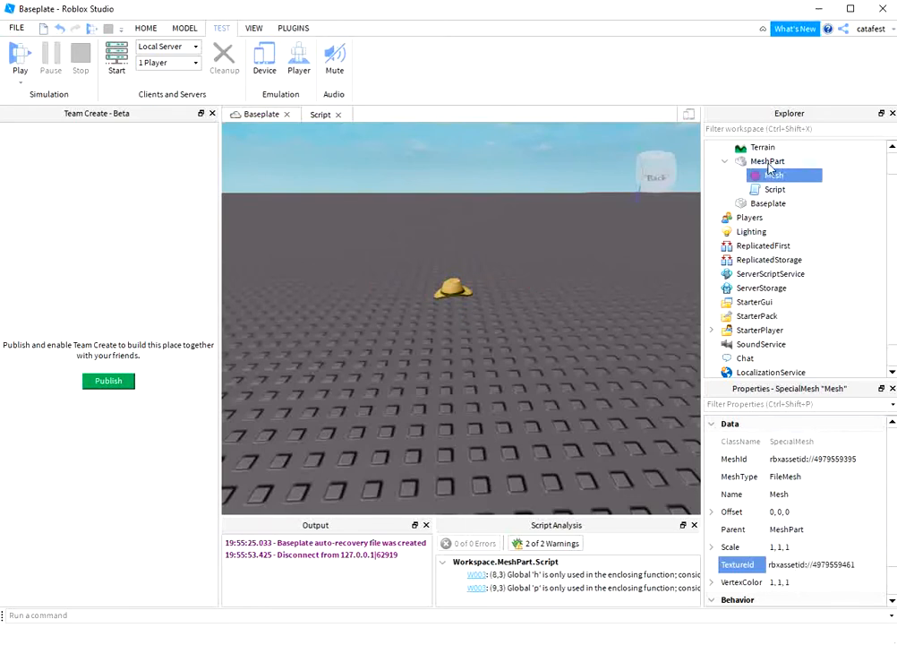
pyautogui.click(768, 161)
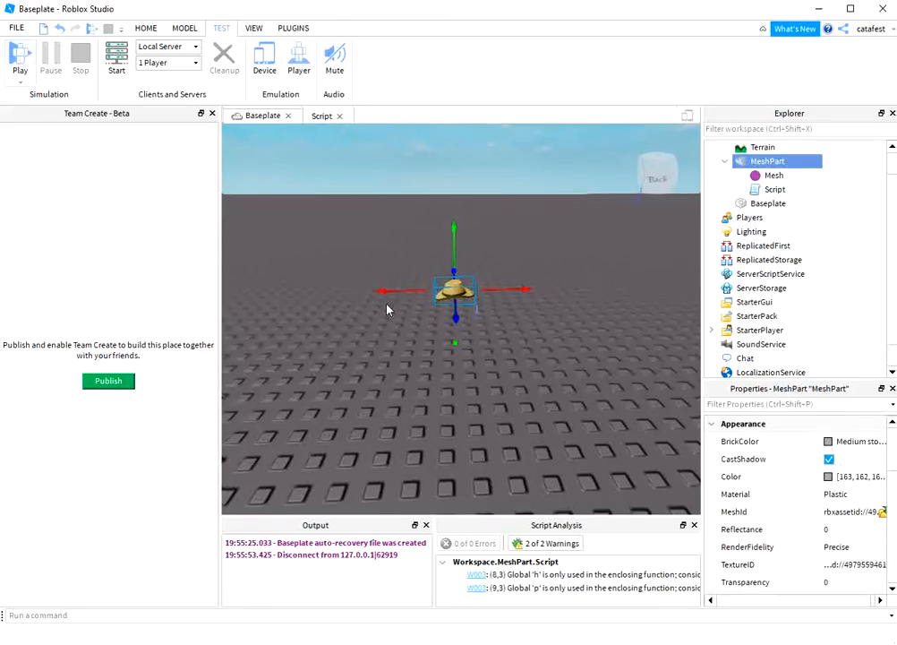
pyautogui.click(19, 57)
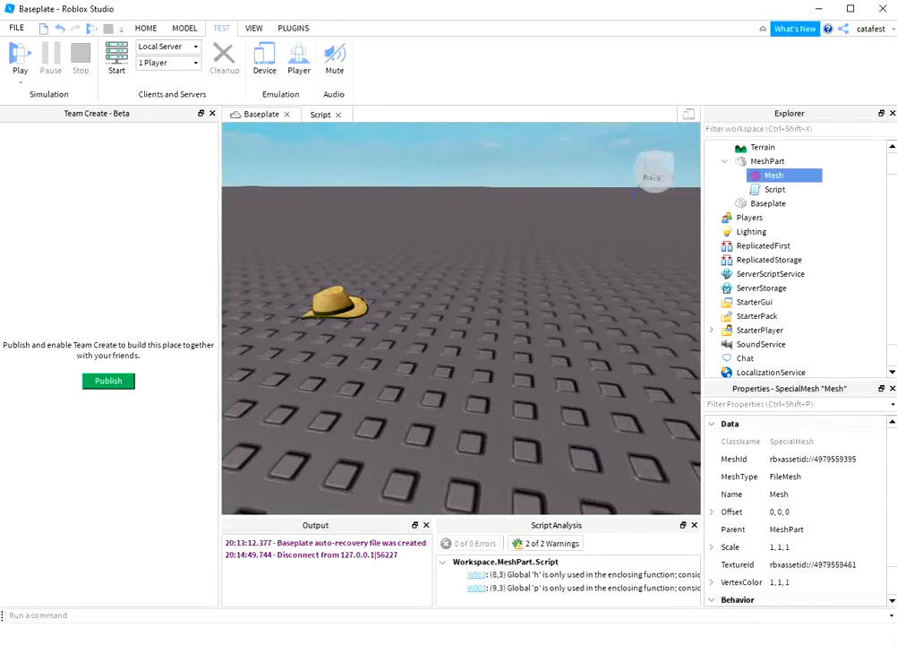
pyautogui.moveTo(652, 297)
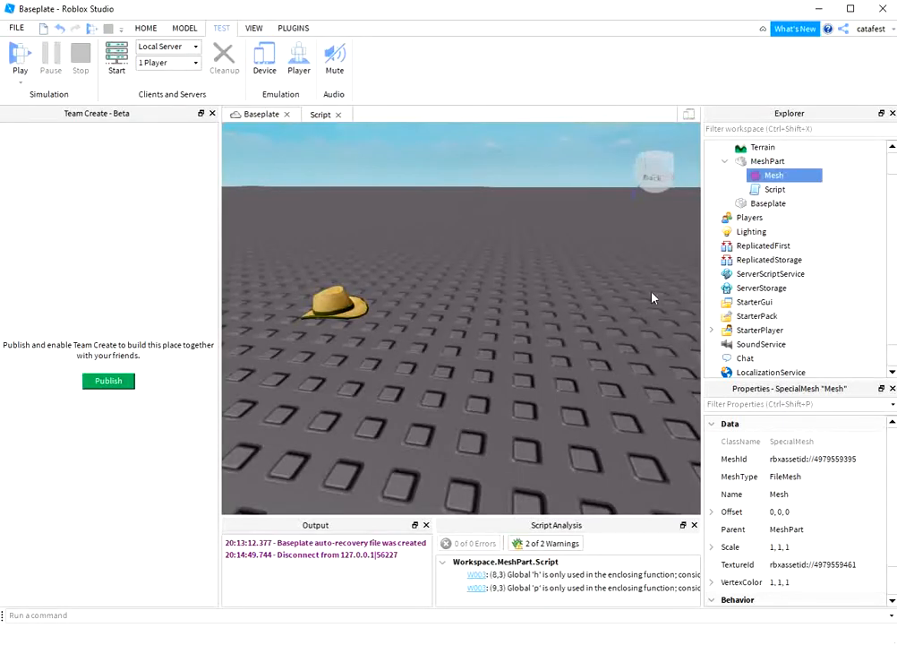
pyautogui.click(776, 161)
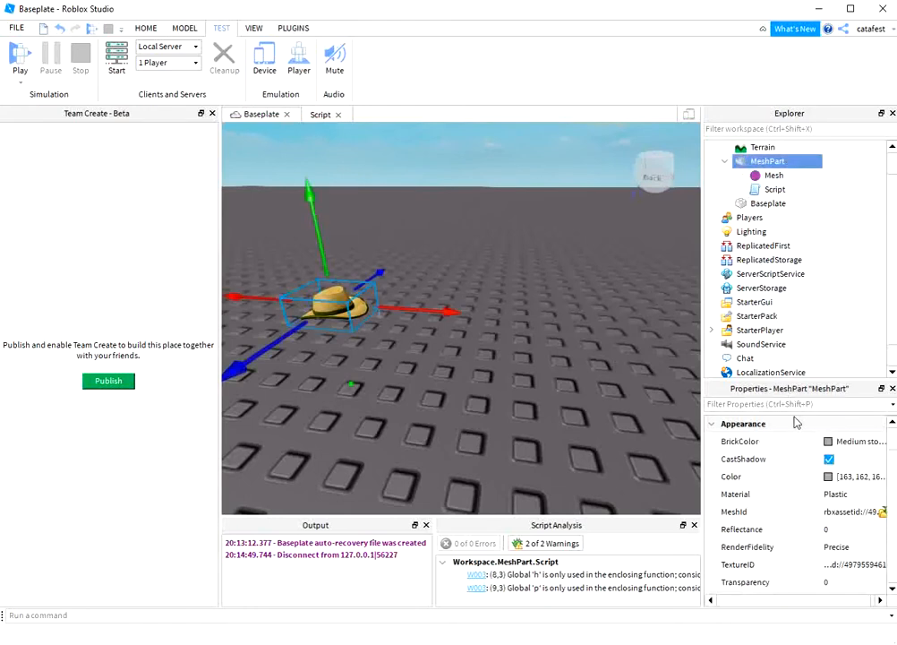
# Set the hat MeshPart's Position Y to 0.31 and select the Mesh child.
pyautogui.scroll(3)
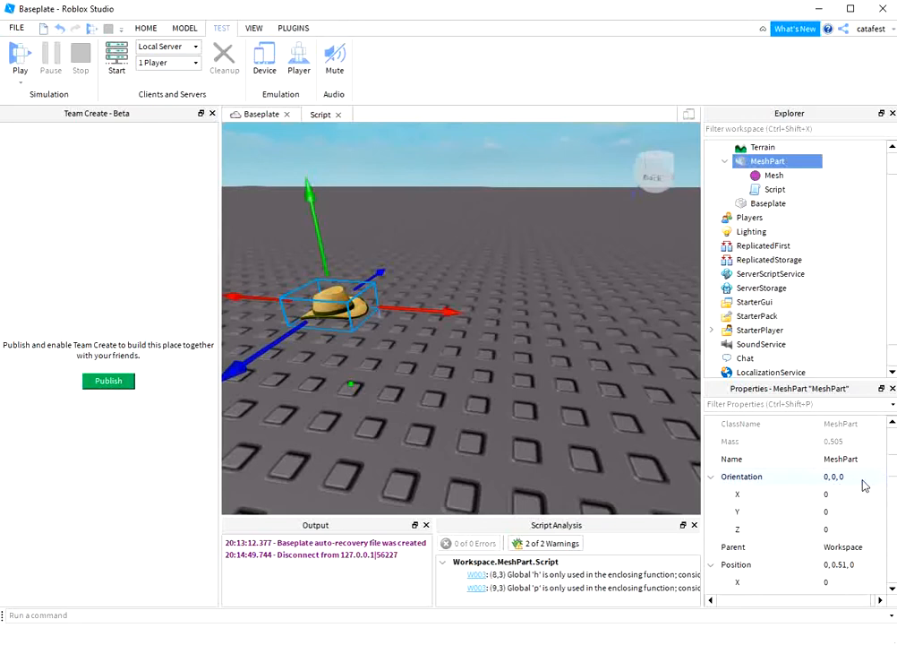
pyautogui.moveTo(856, 480)
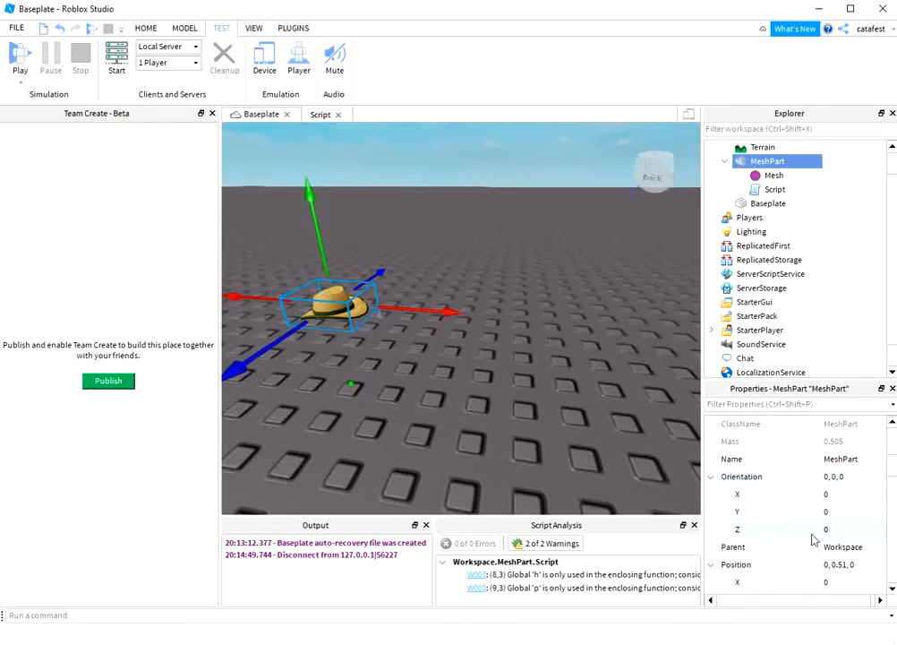
pyautogui.scroll(-3)
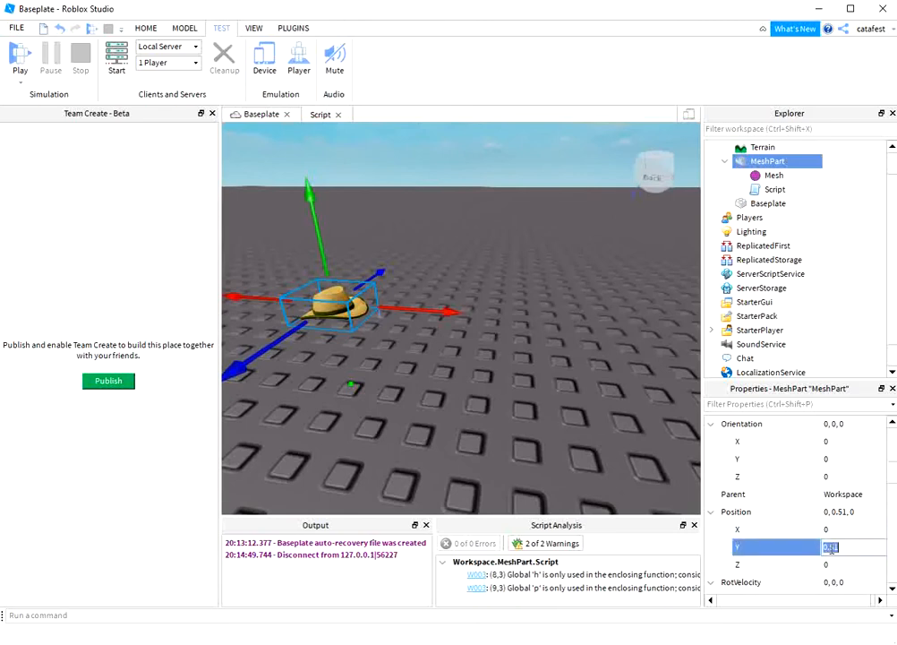
pyautogui.write('0.31')
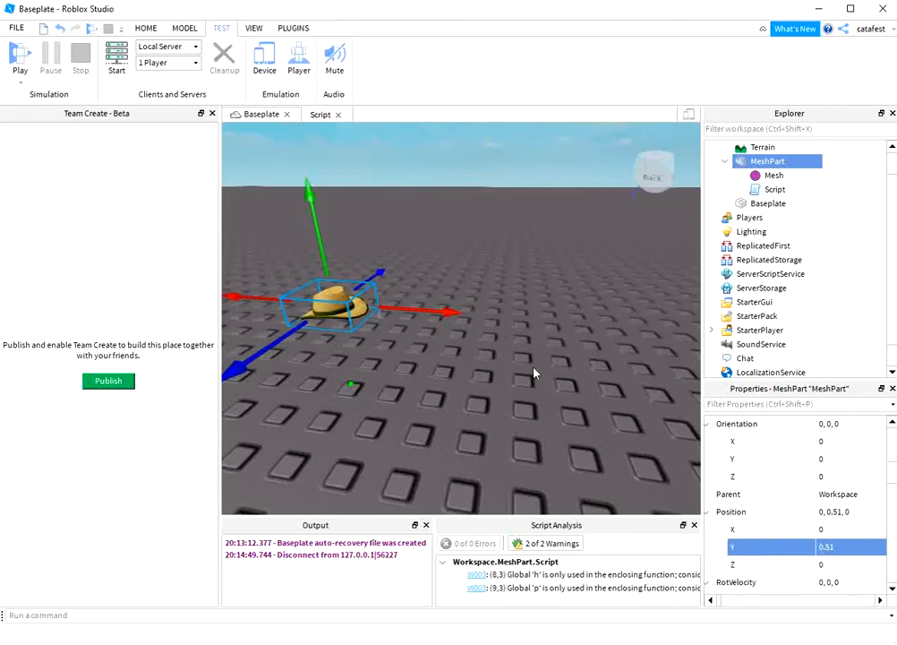
pyautogui.moveTo(365, 398)
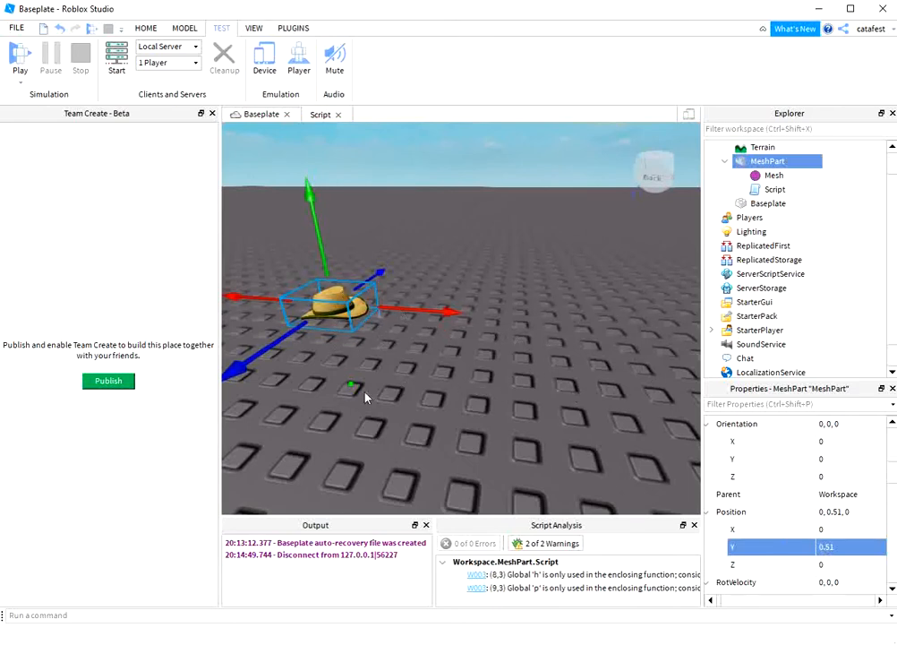
pyautogui.moveTo(438, 266)
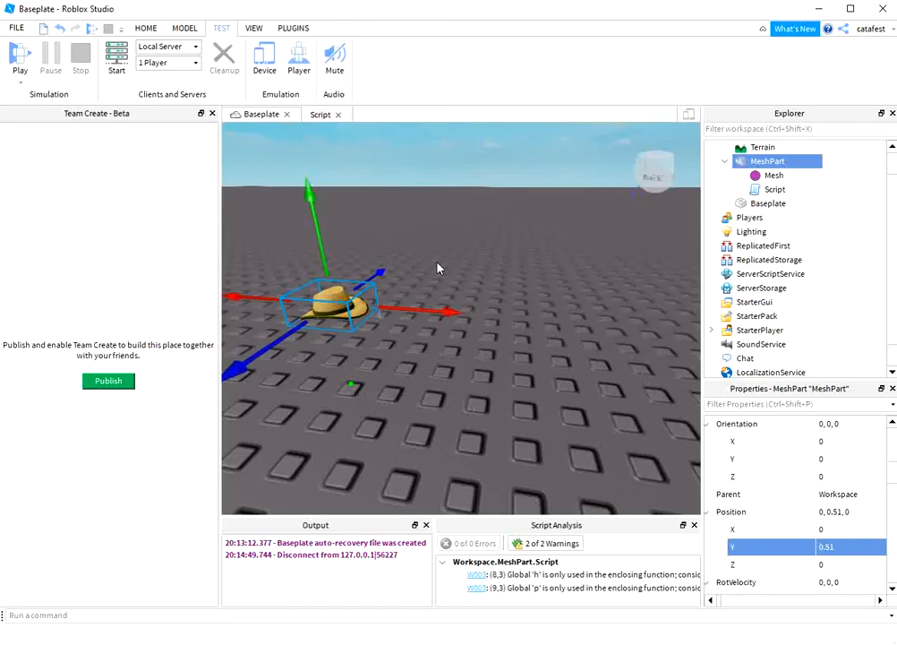
pyautogui.moveTo(654, 258)
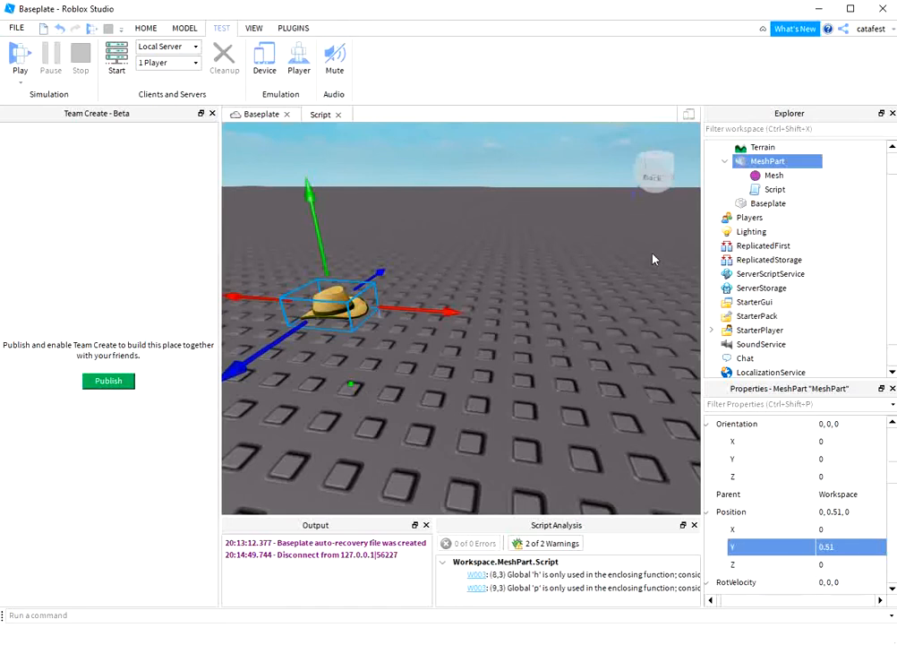
pyautogui.click(772, 175)
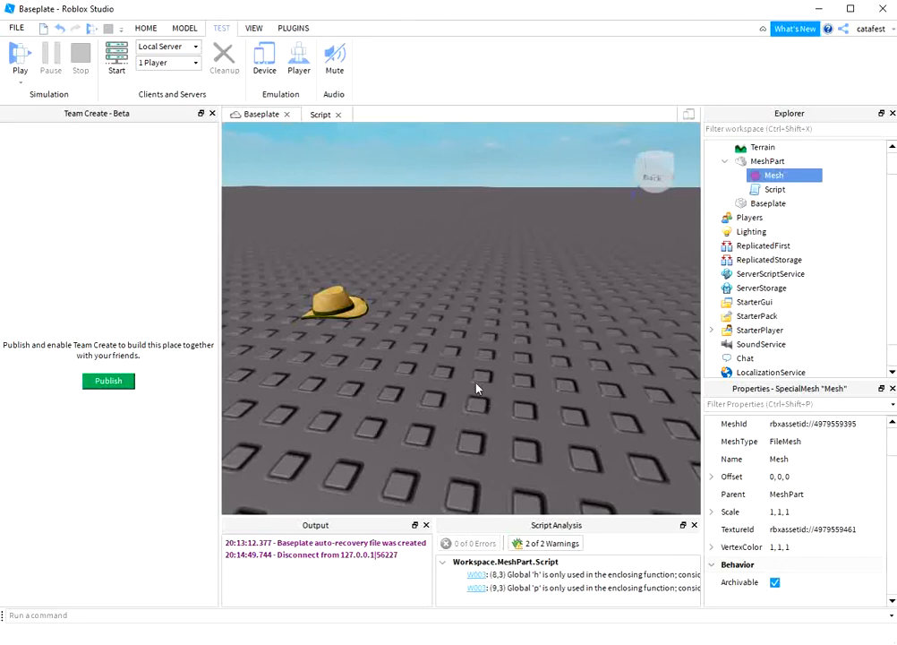
pyautogui.moveTo(583, 347)
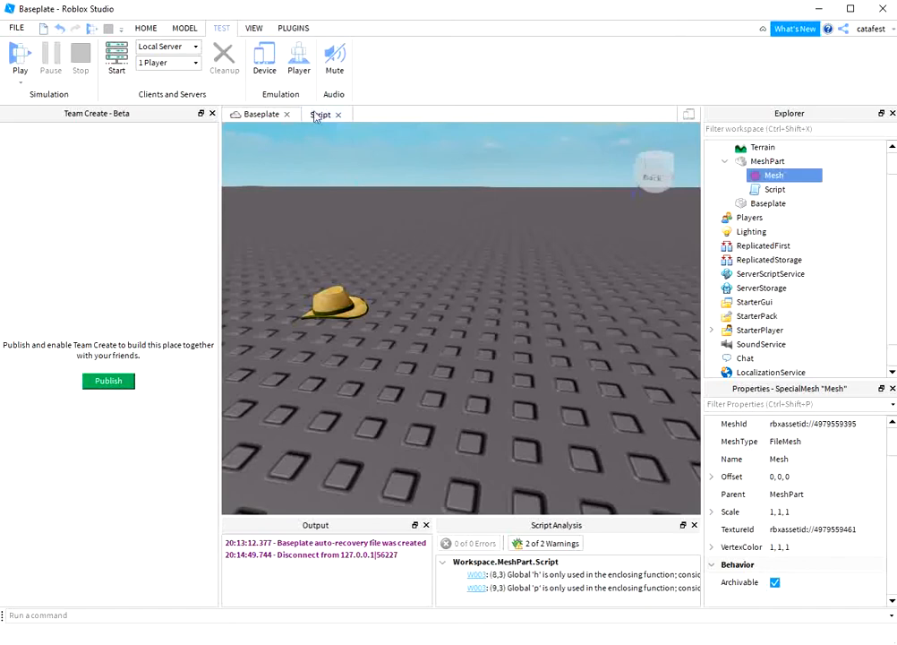
# Highlight the hat attachment vector lines in the touch script, then start a play-test.
pyautogui.click(320, 115)
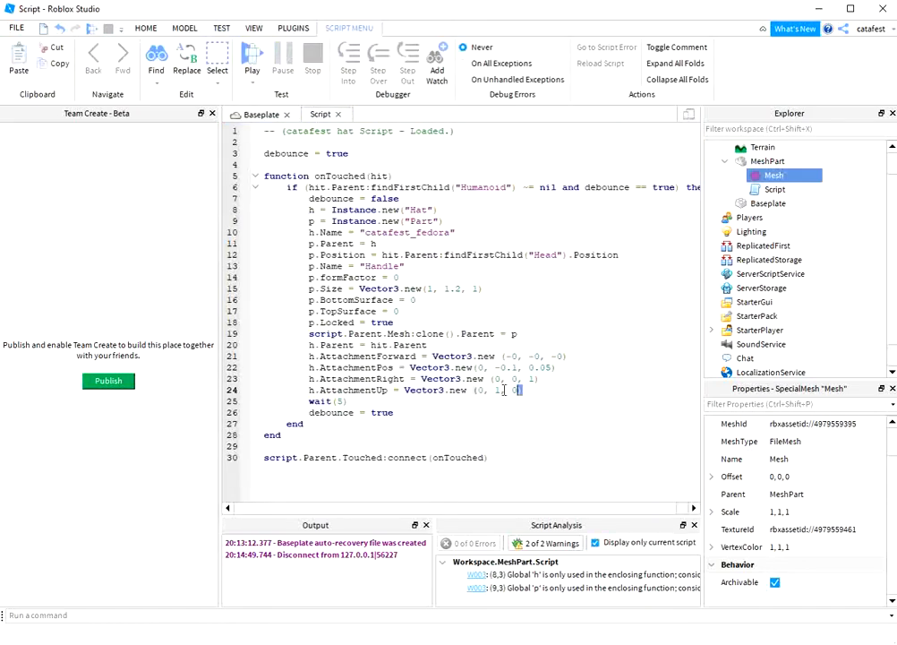
pyautogui.moveTo(312, 354); pyautogui.dragTo(520, 390)
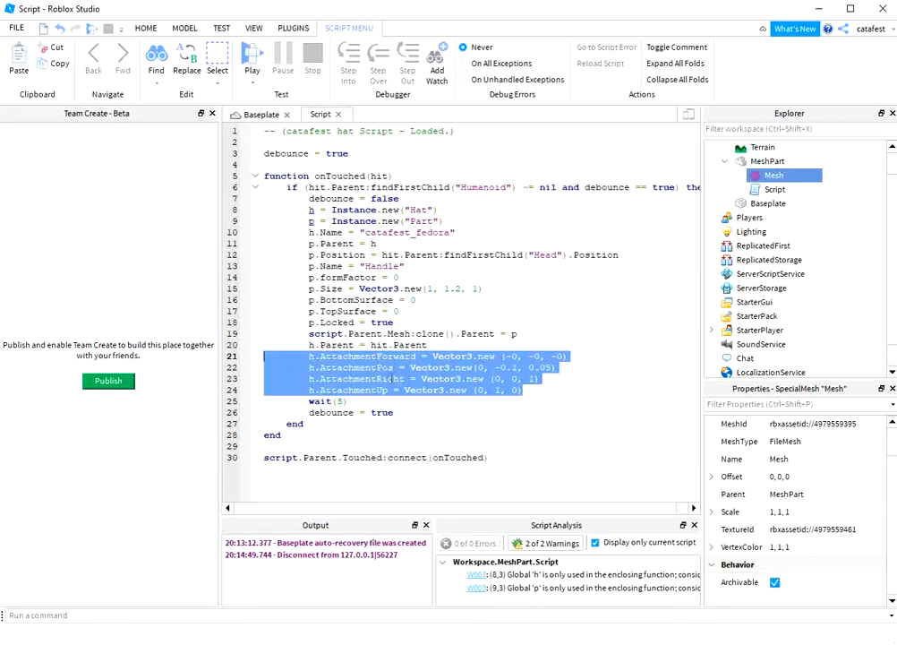
pyautogui.click(523, 391)
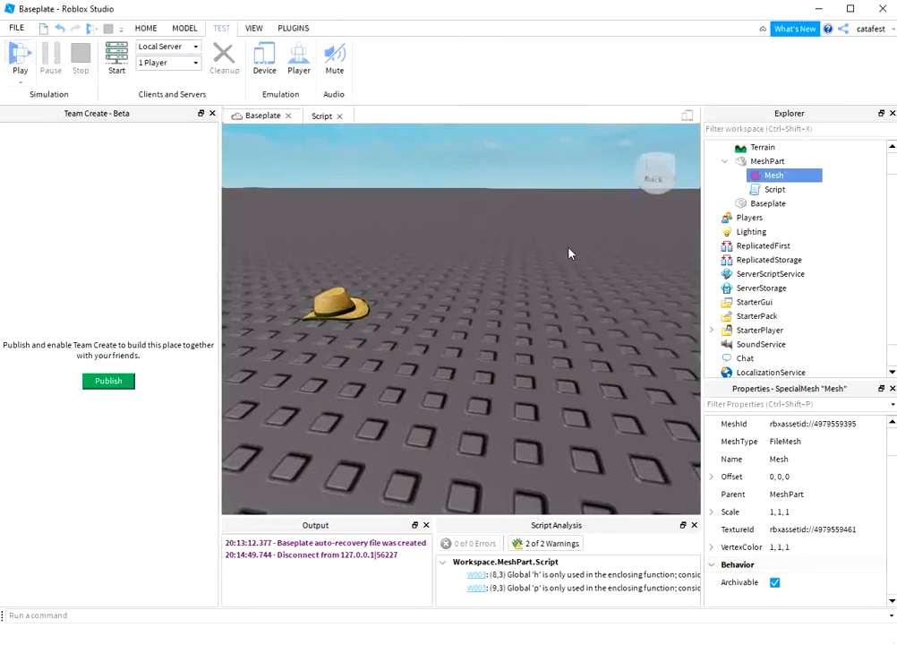
pyautogui.click(19, 57)
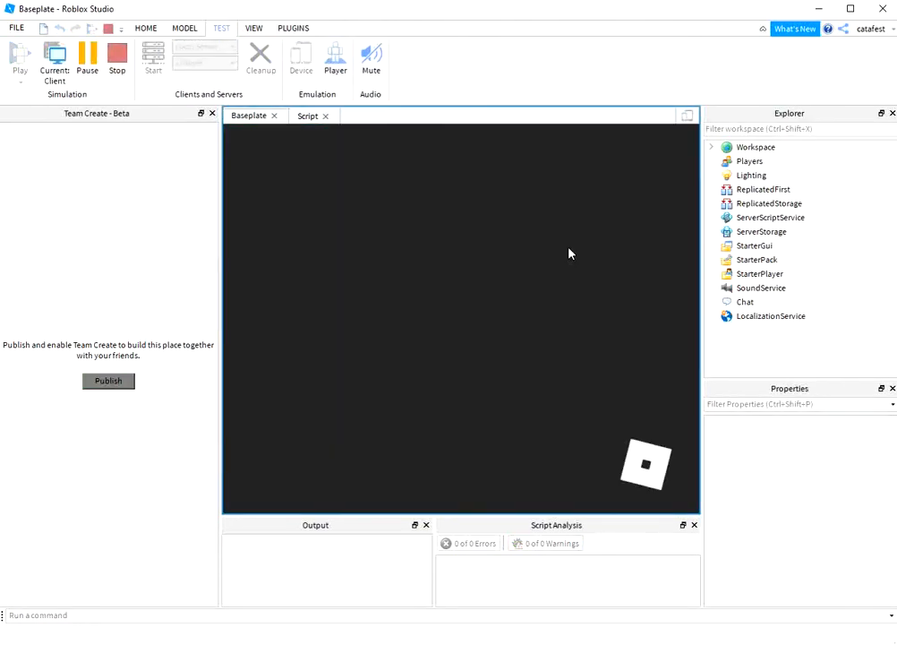